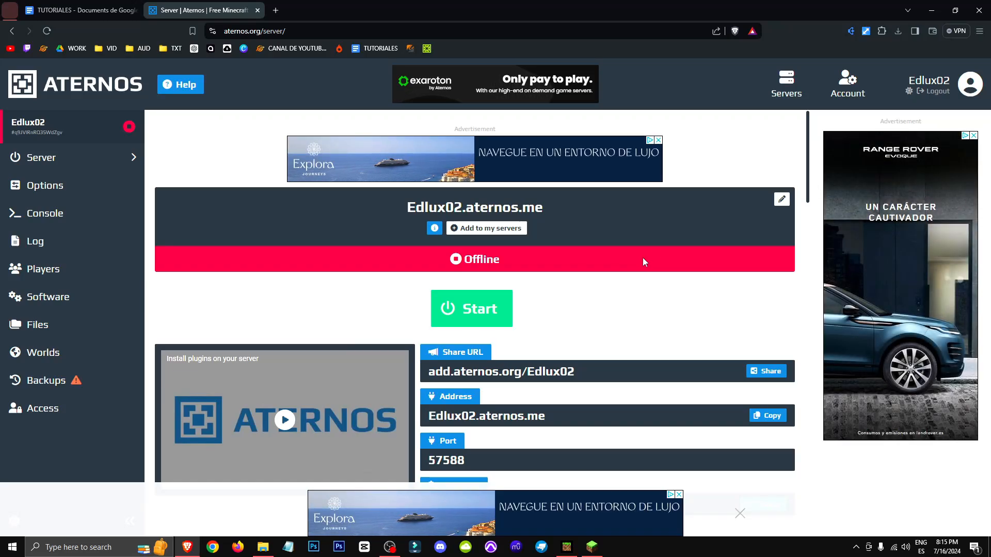
Download the server's world from the Worlds page as world.mcworld into Downloads
scroll("down", 3)
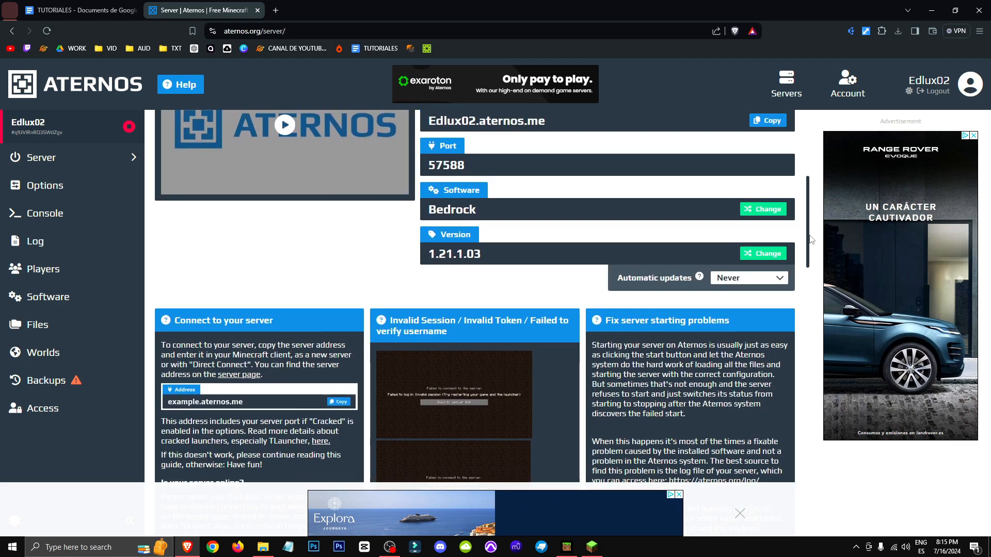
scroll("up", 3)
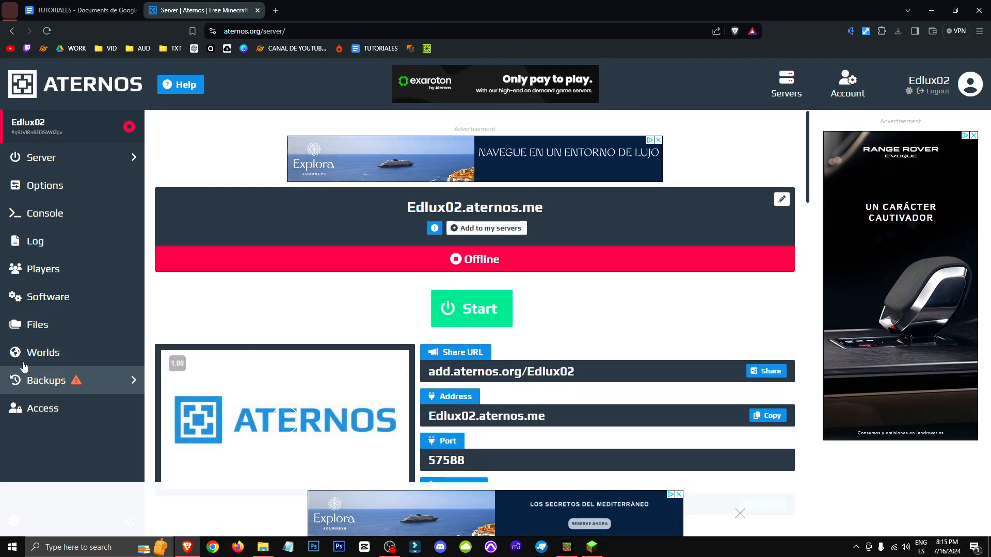
left_click(44, 352)
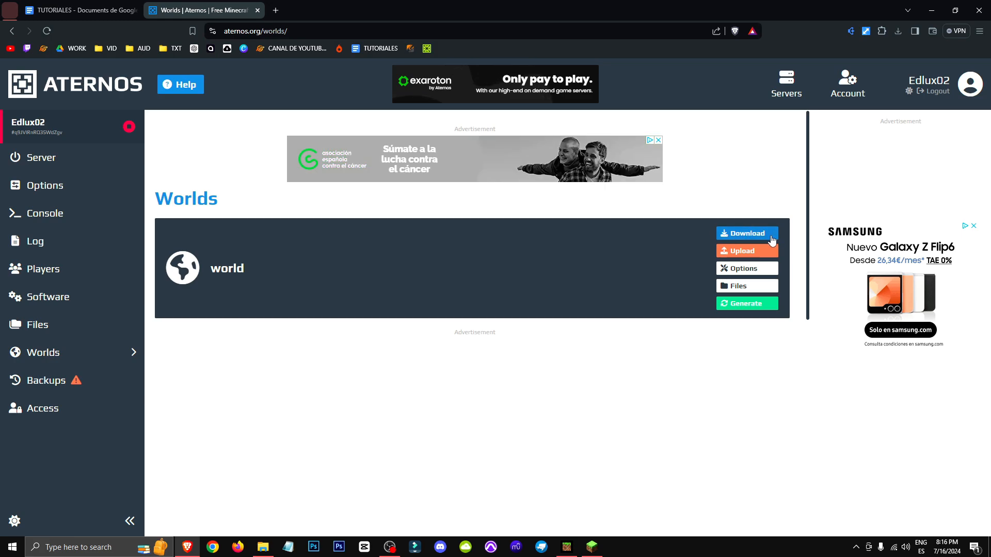
mouse_move(44, 156)
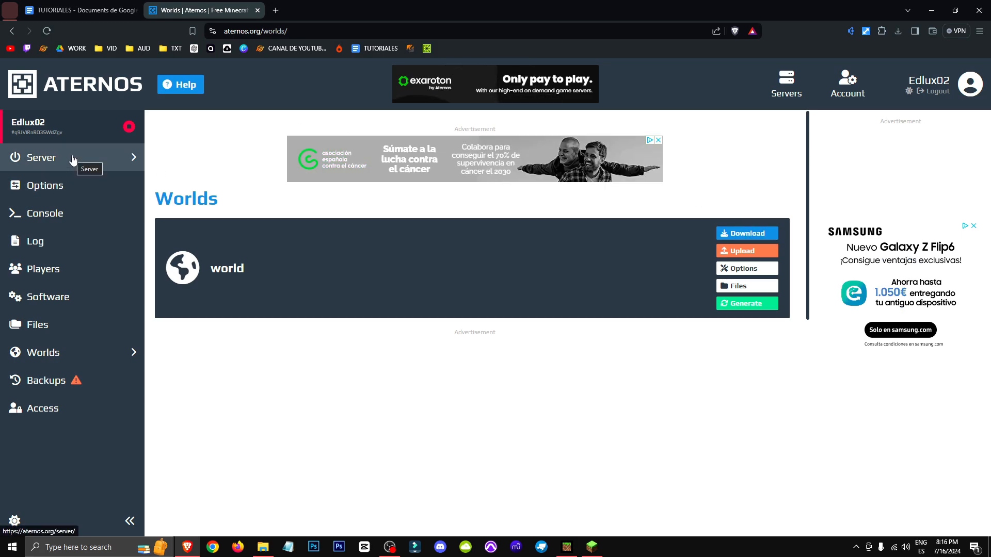
mouse_move(758, 243)
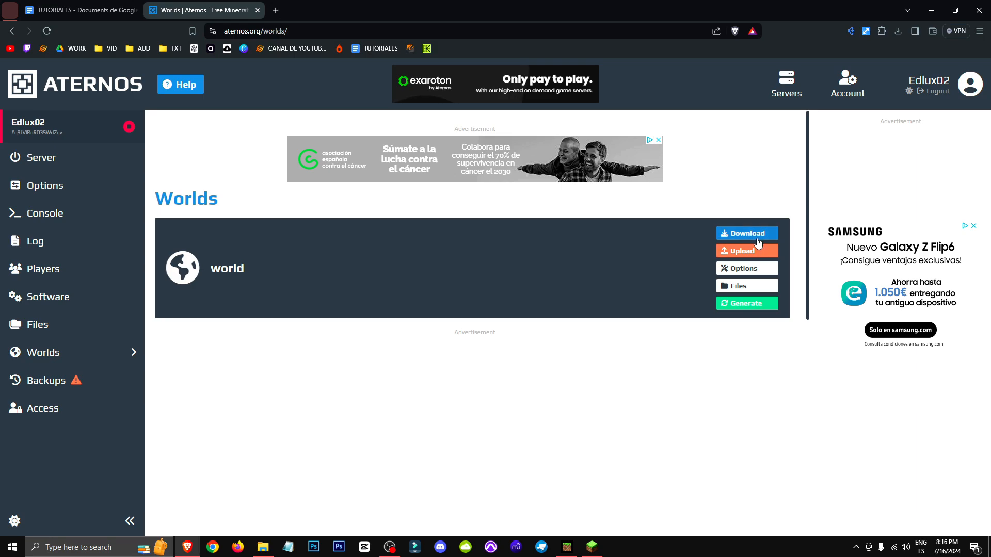
left_click(747, 233)
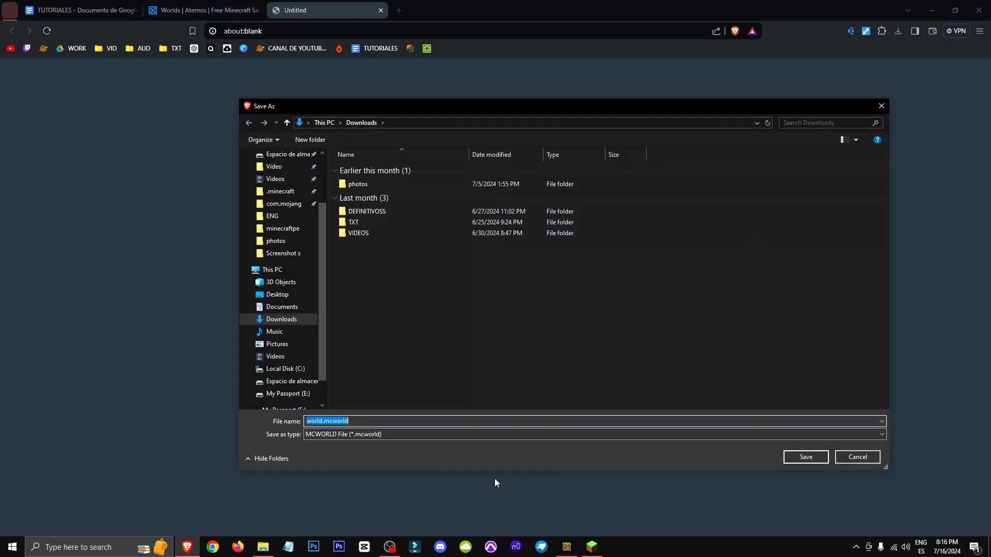
left_click(805, 458)
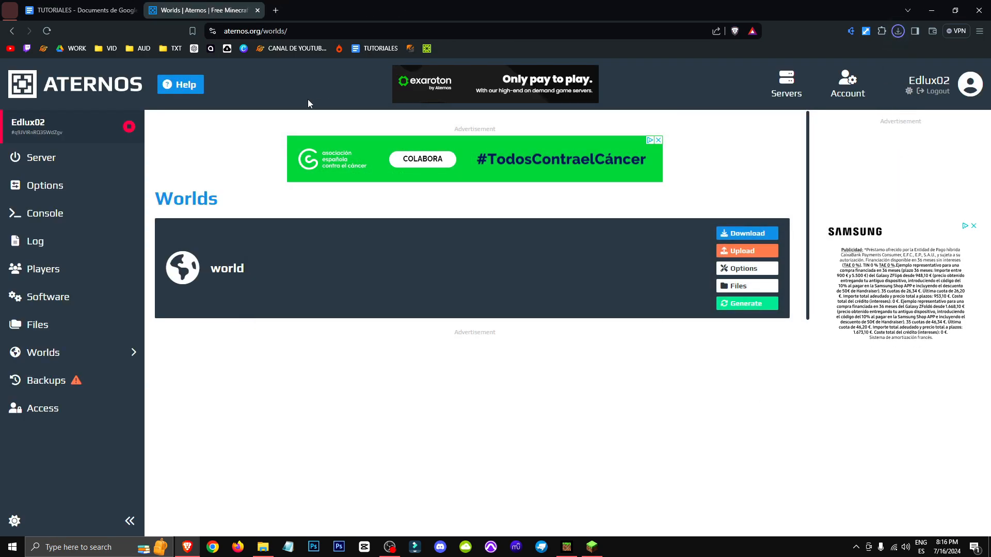
Return to the server overview and bring up the Bedrock version list (1.21.1.03 current)
left_click(45, 157)
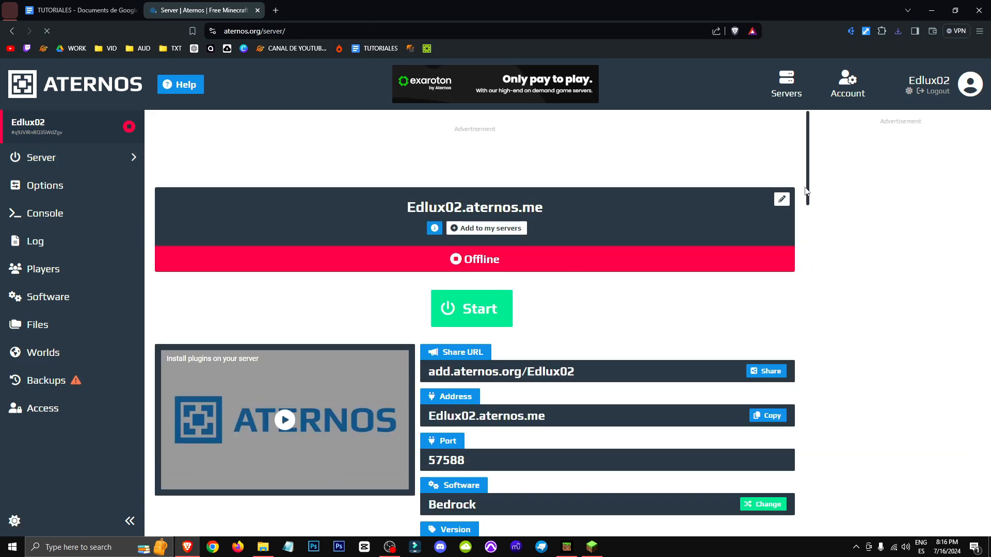
scroll("down", 3)
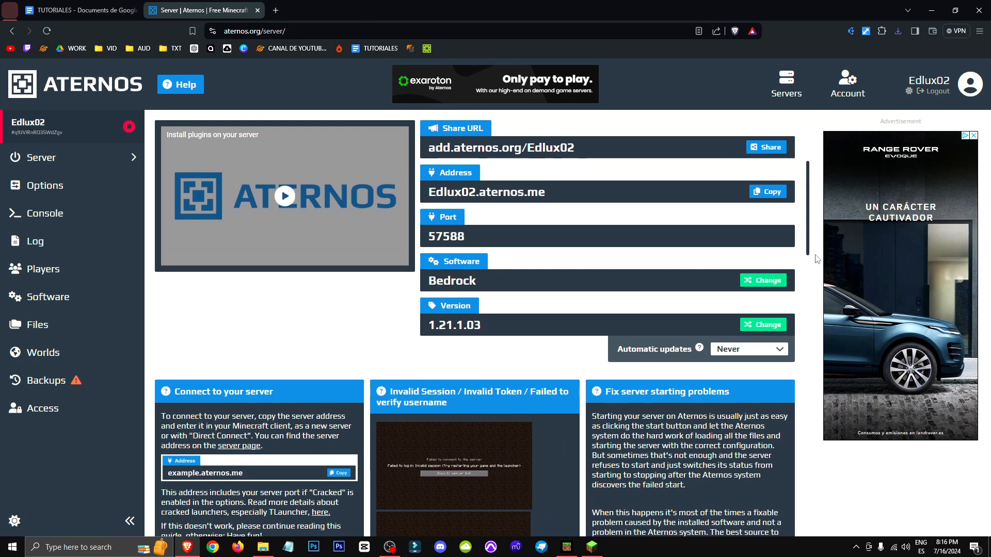
left_click(762, 280)
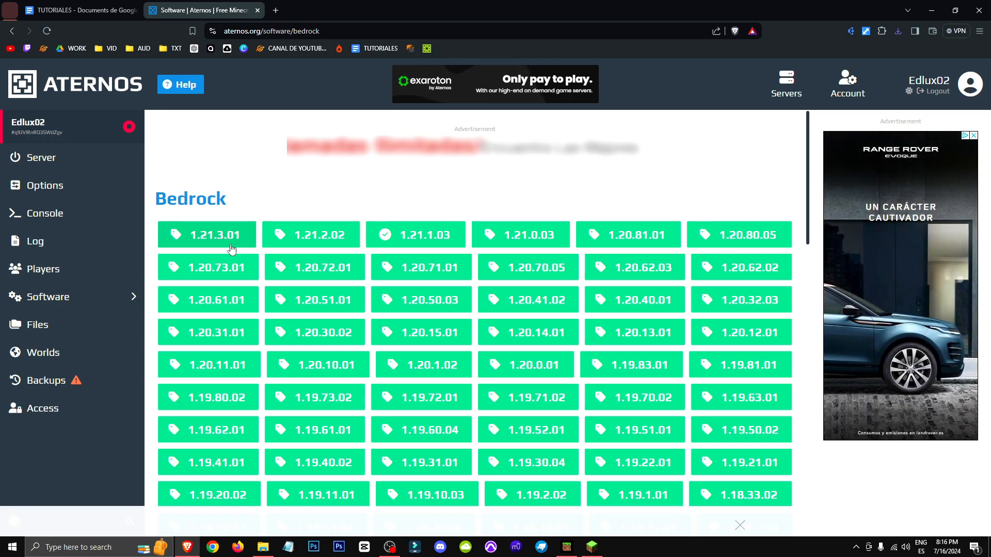
Install Bedrock version 1.21.3.01 on the server and go to the Worlds page
scroll("down", 3)
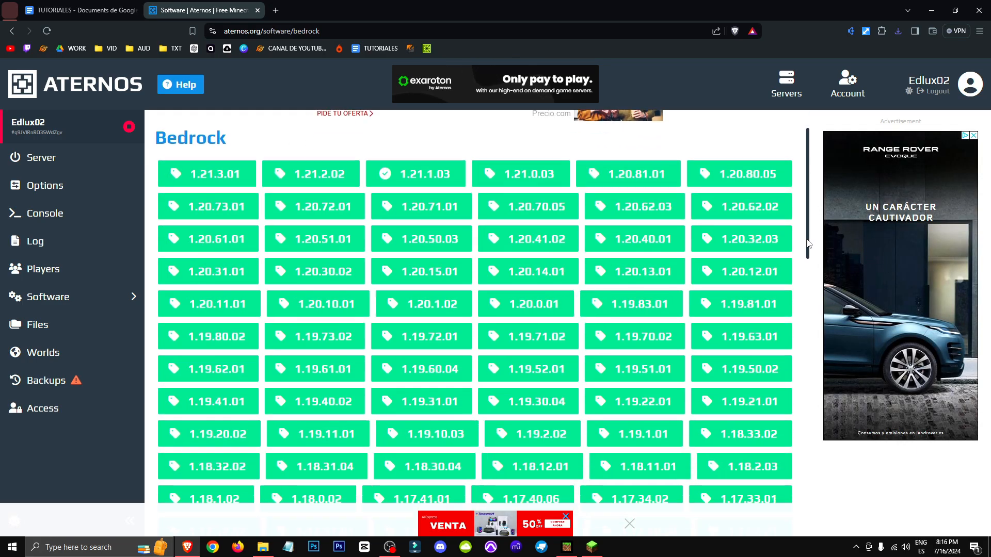
scroll("up", 3)
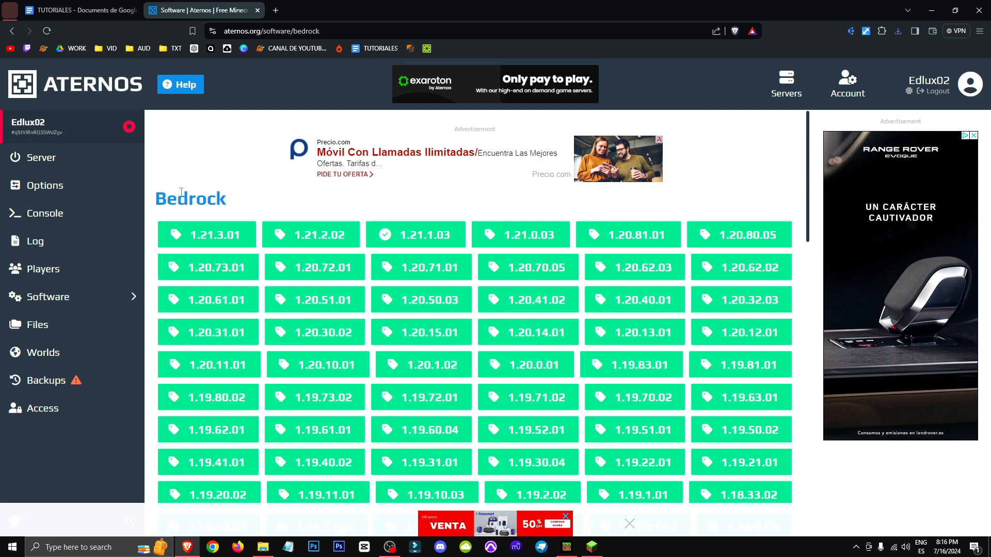
left_click(208, 234)
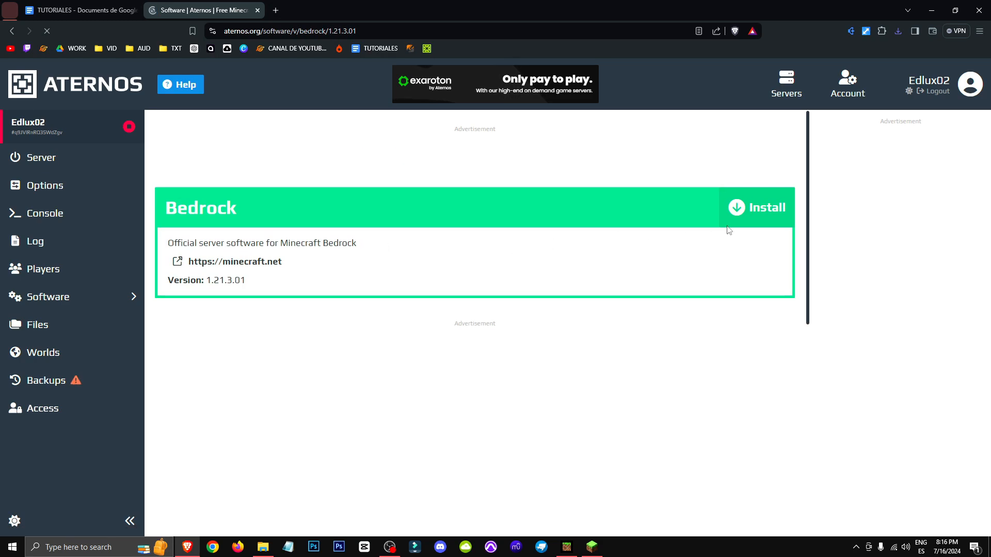
left_click(764, 207)
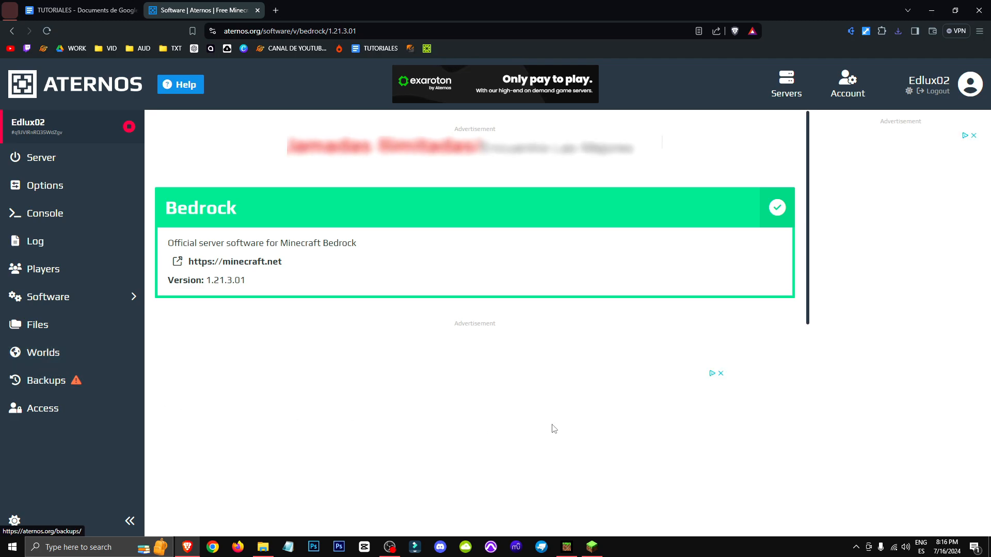
left_click(43, 352)
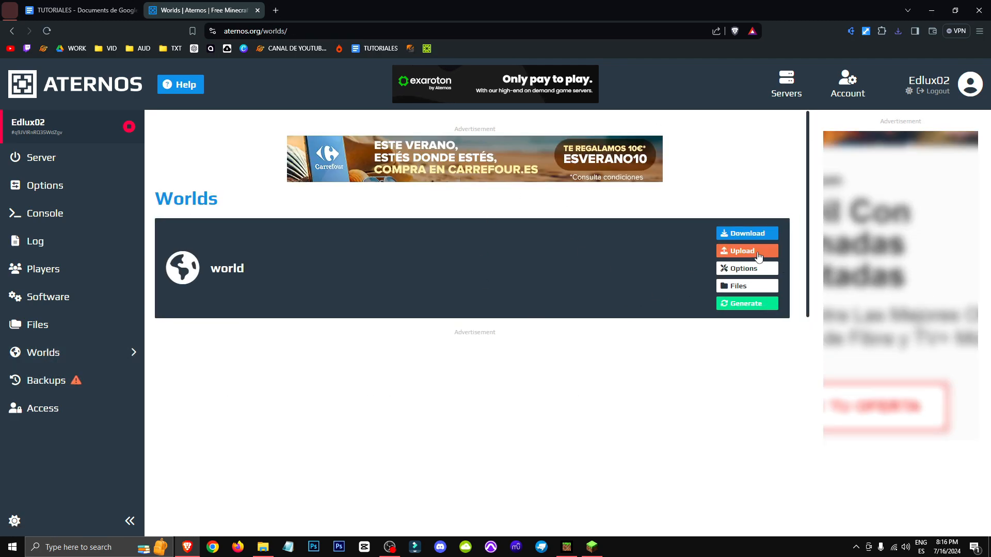
View the world's upload options (Folder/ZIP Archive), then return to the server overview
left_click(746, 250)
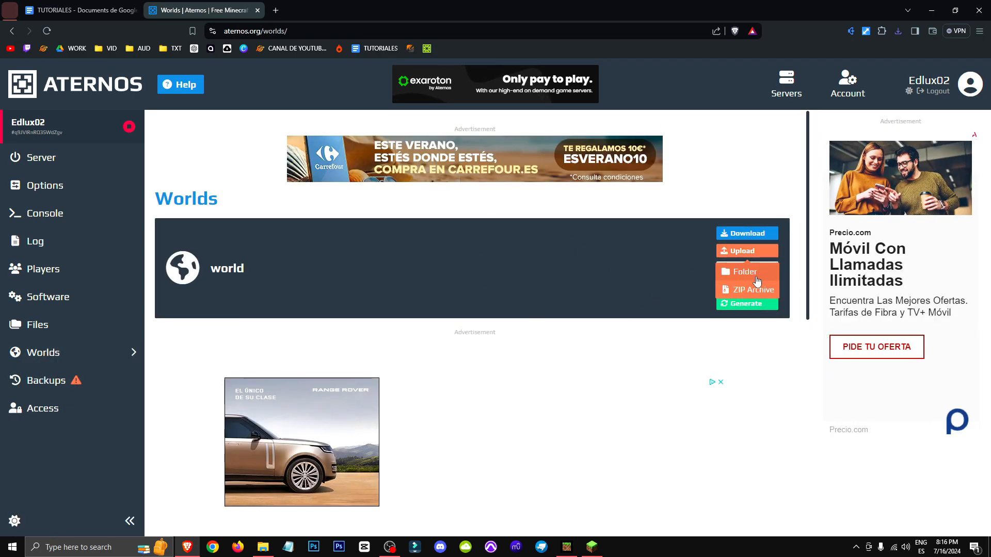
mouse_move(762, 295)
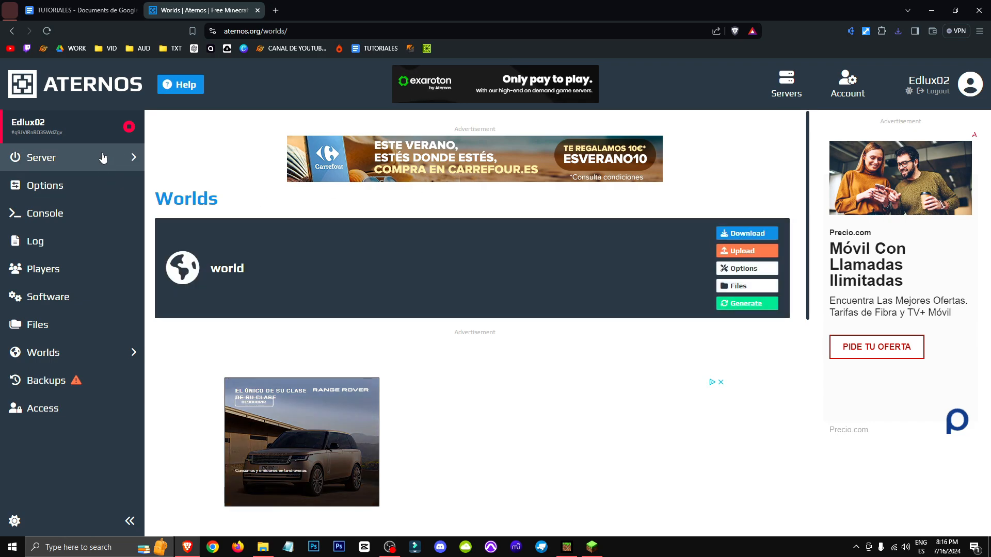
left_click(45, 157)
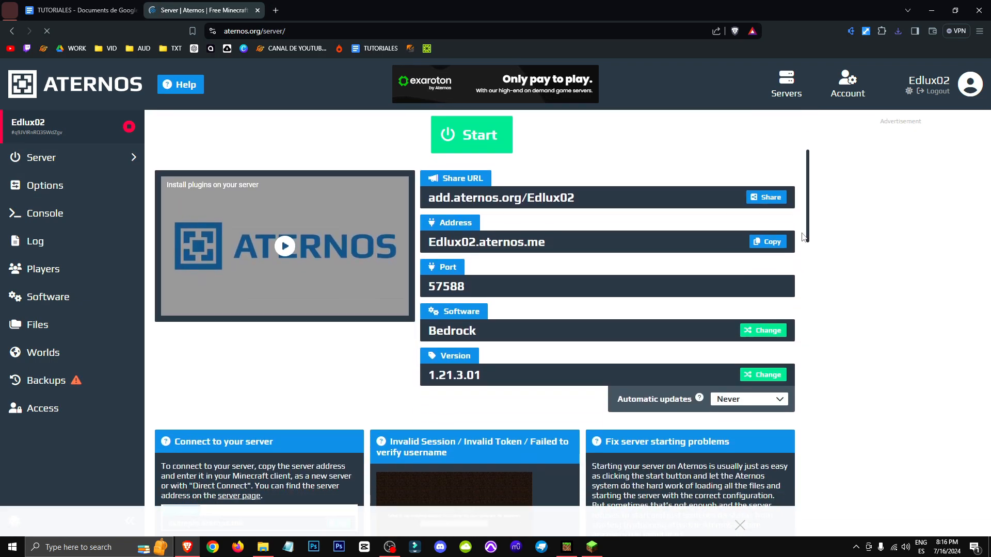